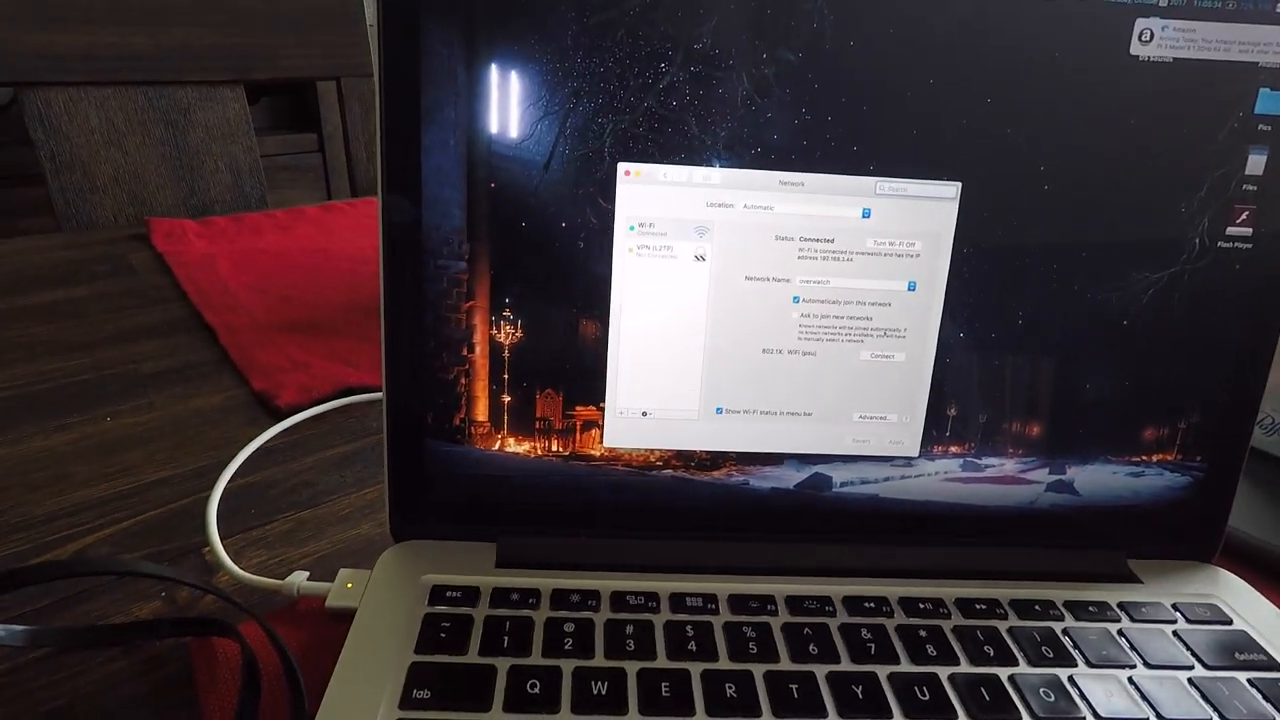
Step: Close the macOS Network preferences window, leaving the Mac connected to Wi-Fi
left_click(872, 418)
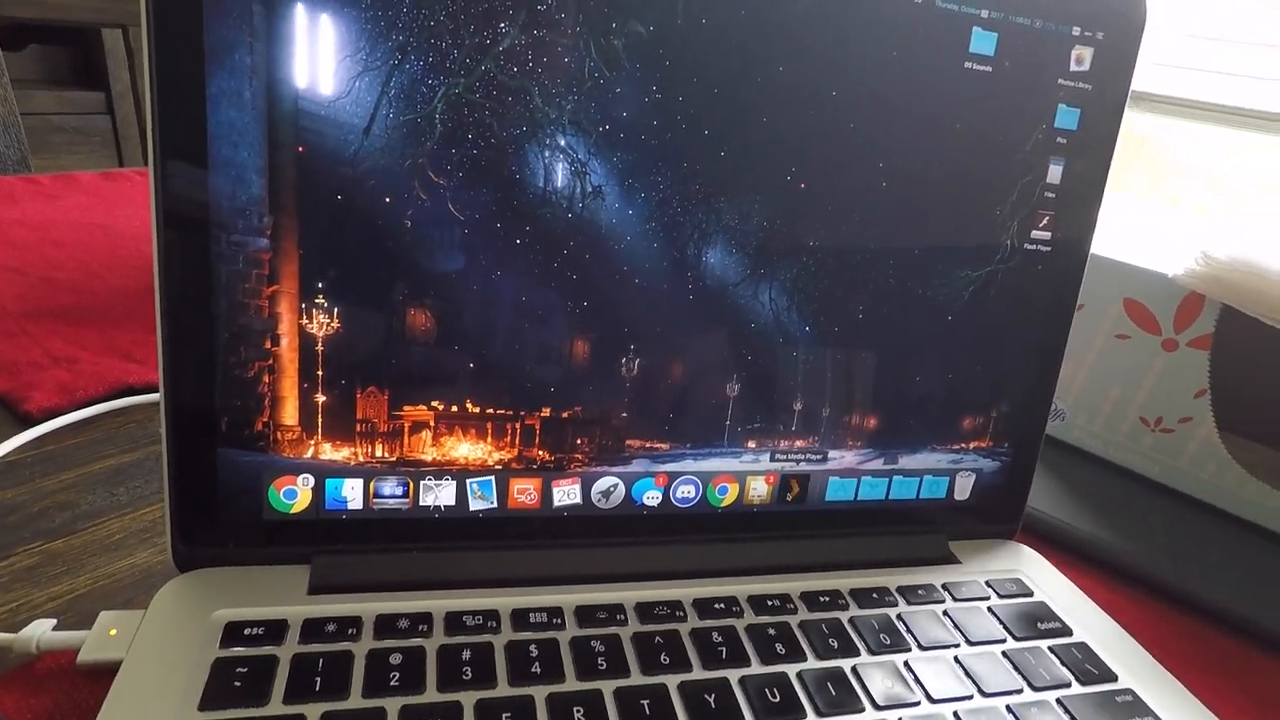
Step: Launch Plex Media Player from the Dock; it reports Plex is not reachable
left_click(792, 492)
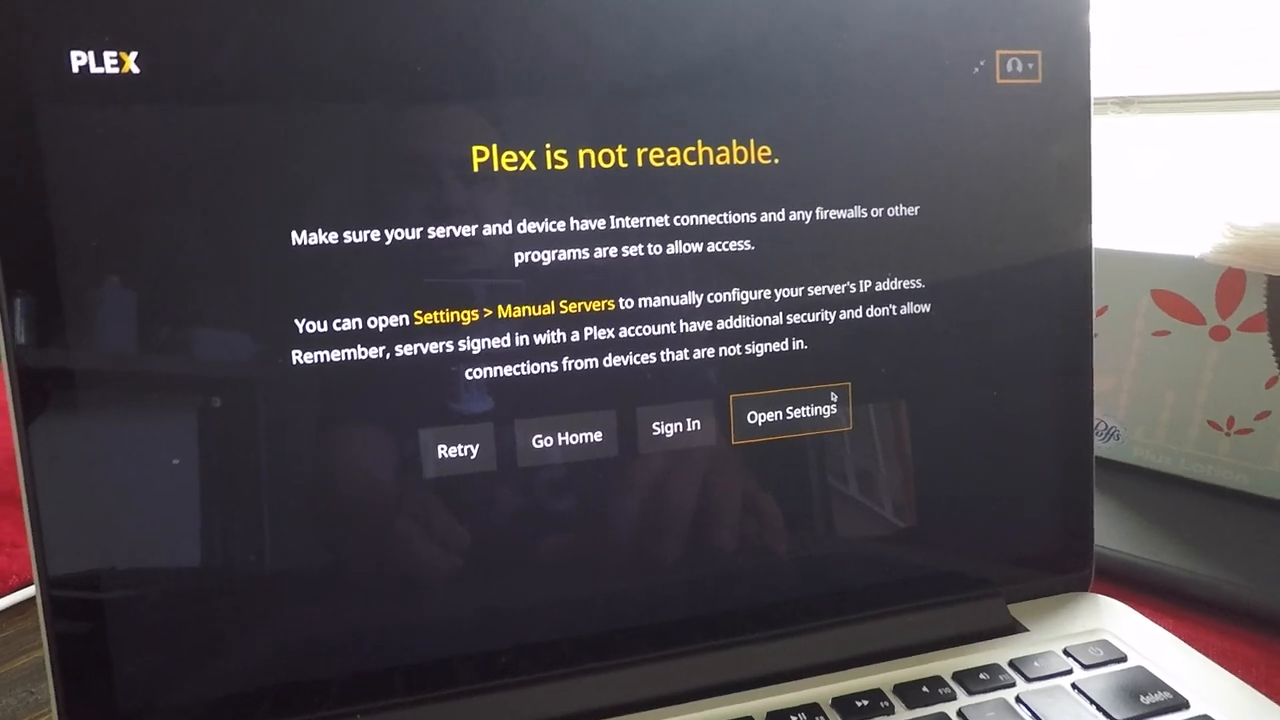
Step: Go from the unreachable screen into Settings and select Manual Servers
left_click(792, 412)
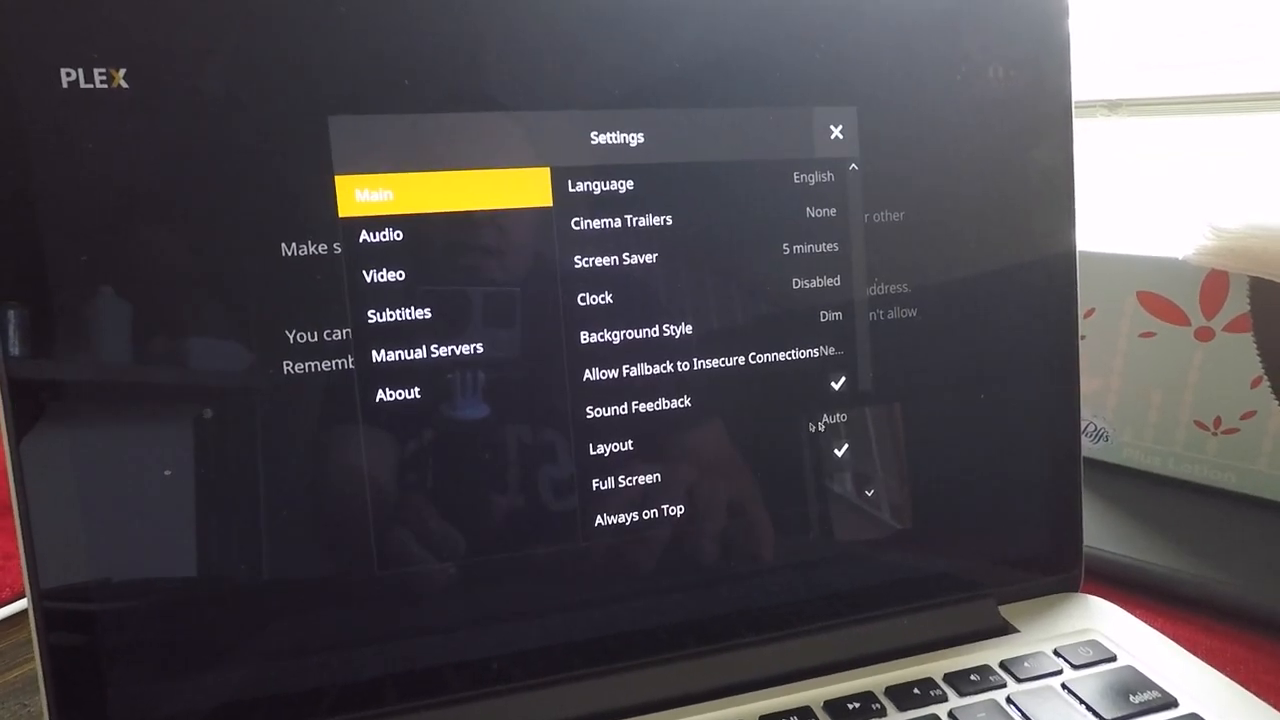
left_click(428, 352)
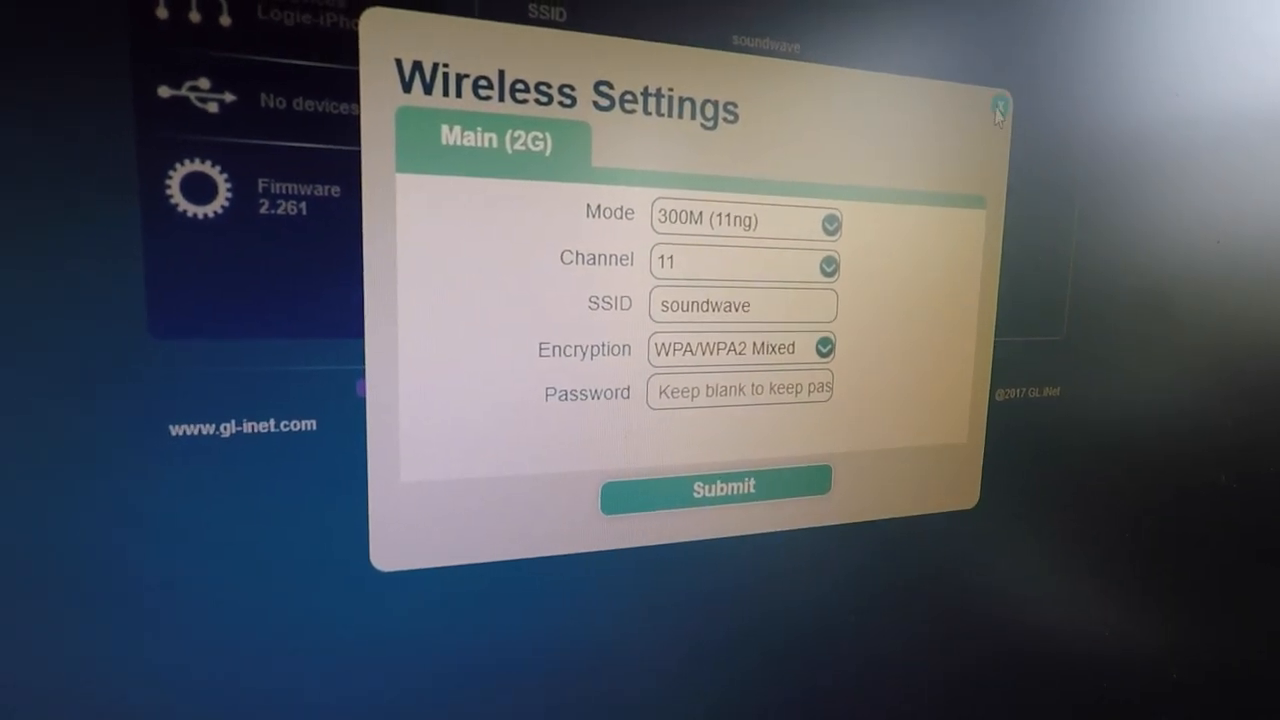
Step: Dismiss the router's Wireless Settings details after noting the 192.168.8.123 server address
left_click(992, 104)
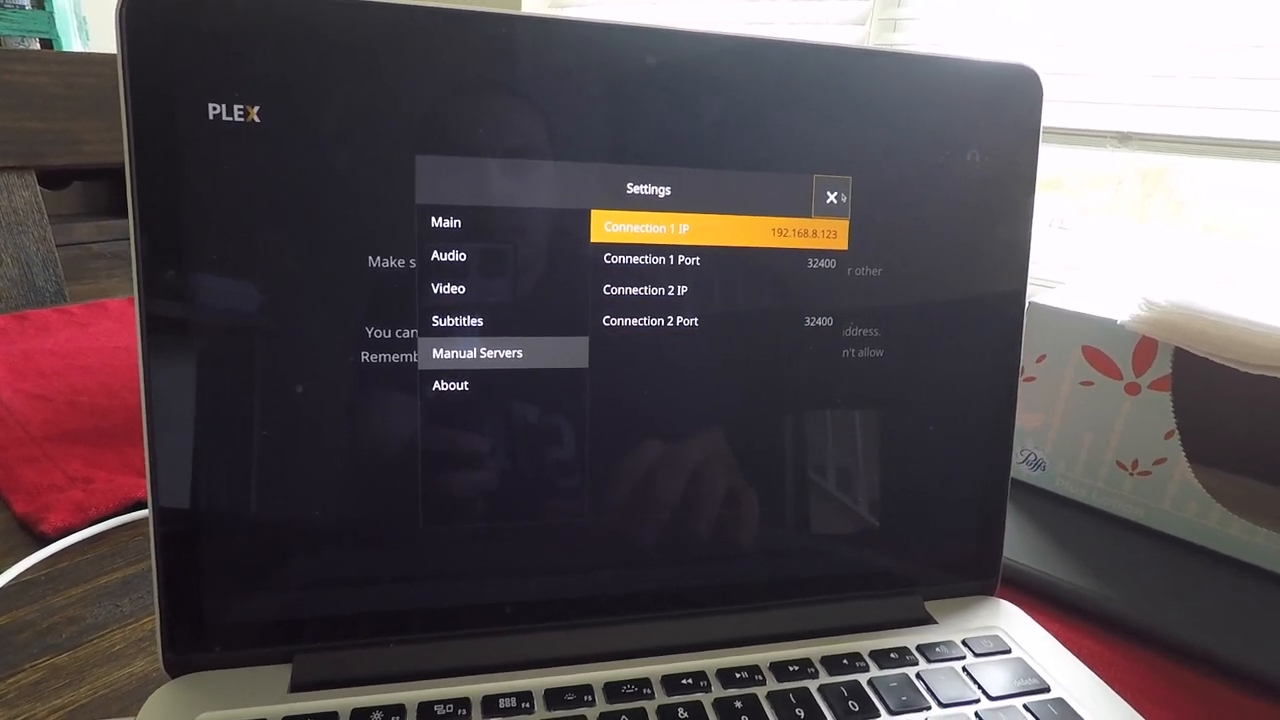
Step: Leave Settings and go Home so the Movies, Music and TV library loads, briefly revisiting Settings
left_click(832, 196)
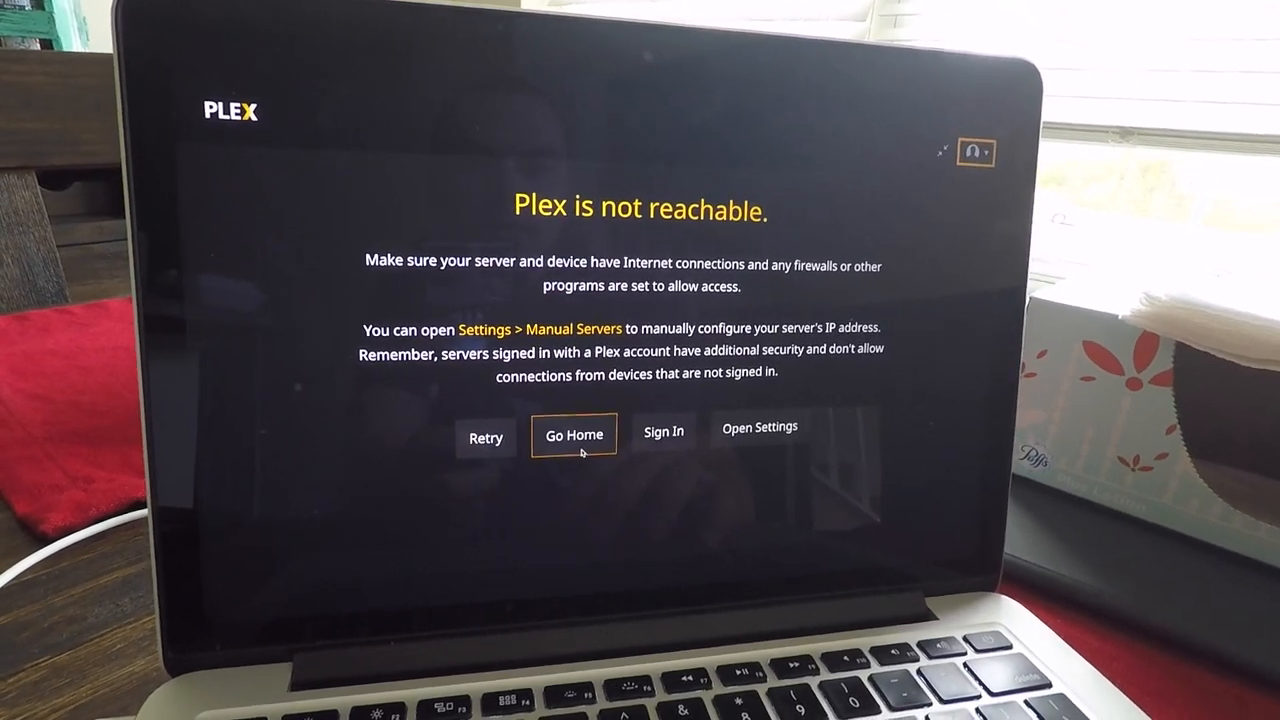
left_click(572, 434)
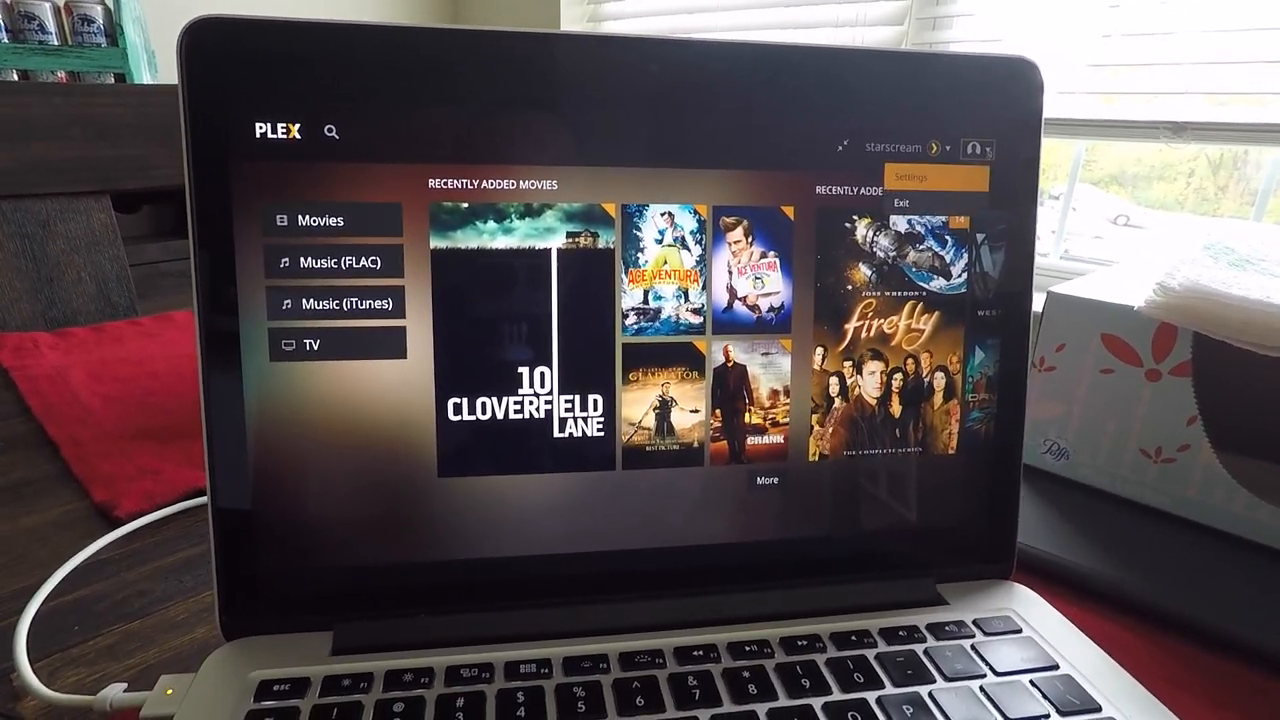
left_click(910, 176)
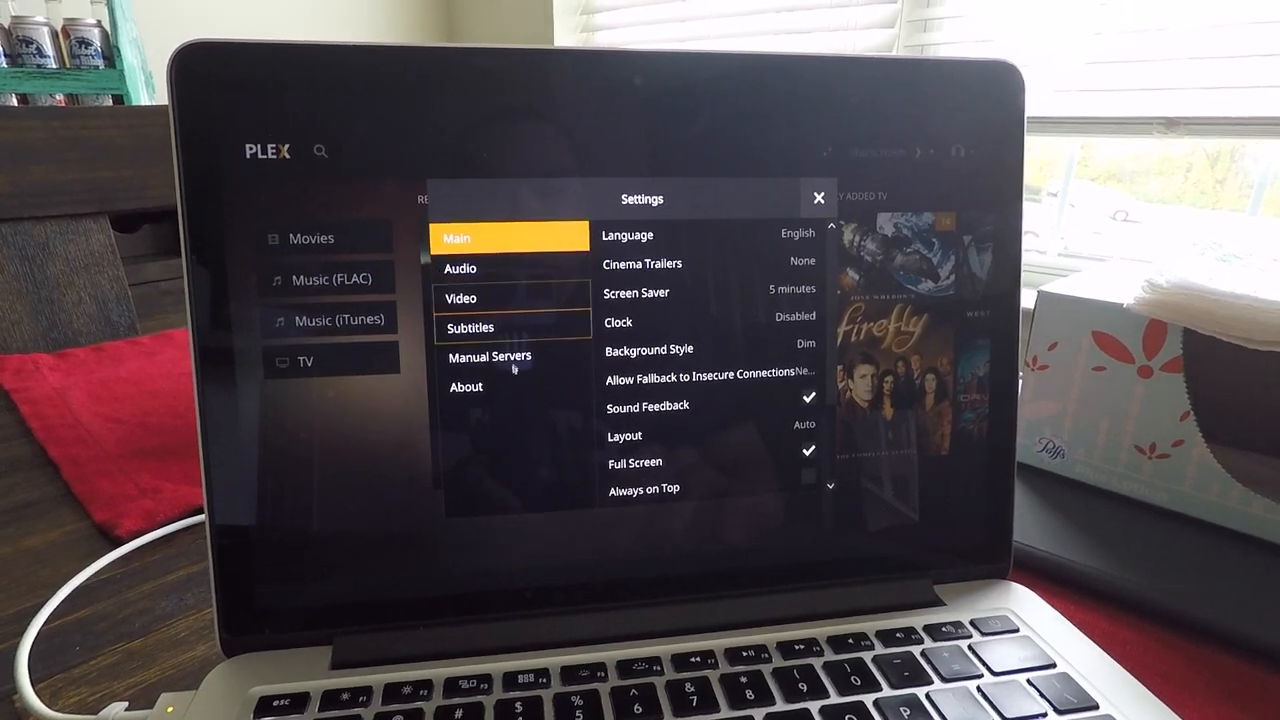
left_click(818, 198)
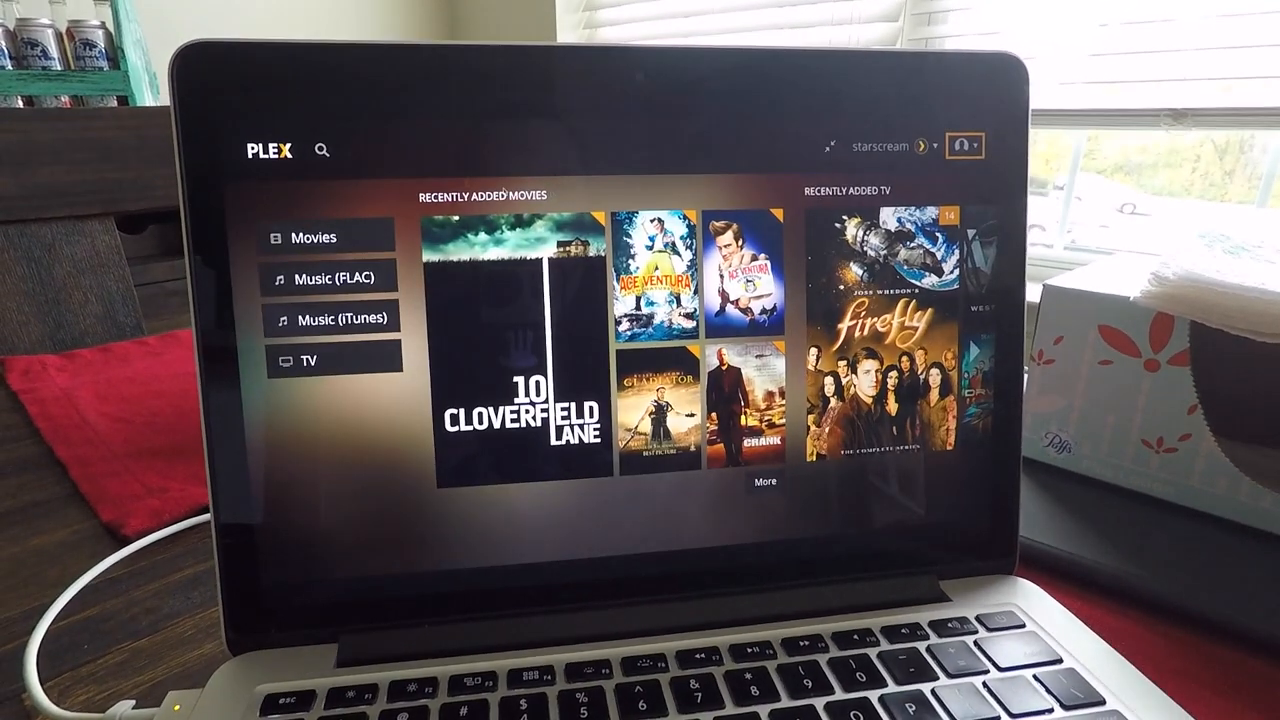